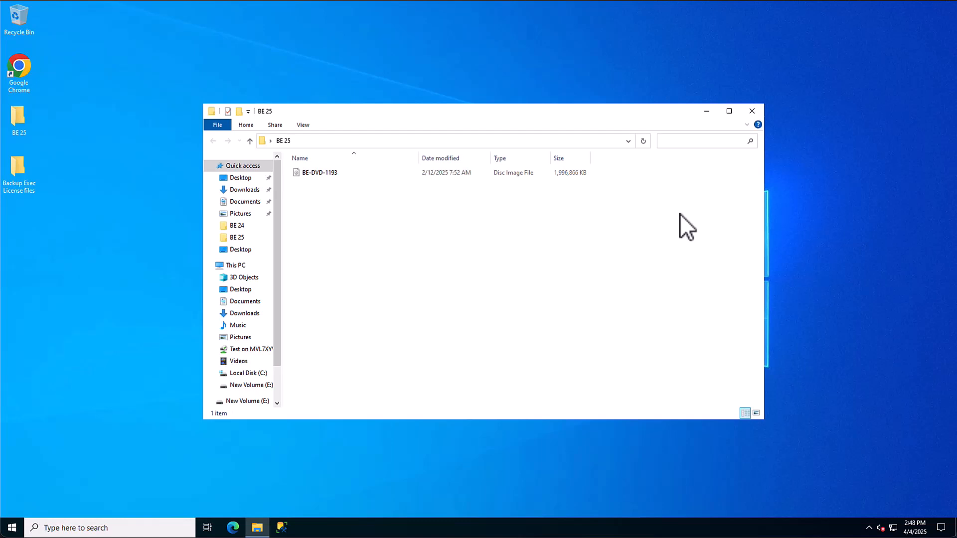
# Step: Mount the BE-DVD-1193 disc image from the BE 25 folder as drive F:
pyautogui.click(319, 172)
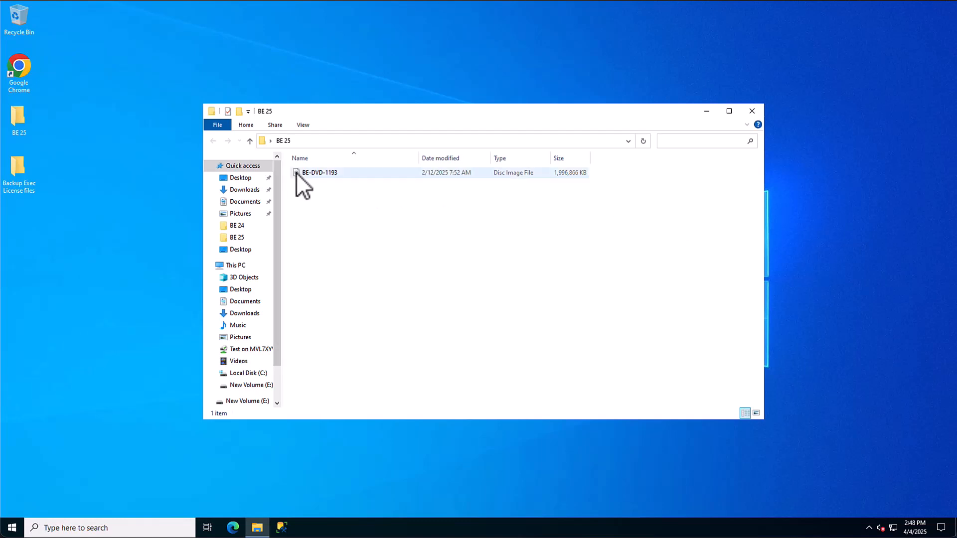
pyautogui.moveTo(311, 183)
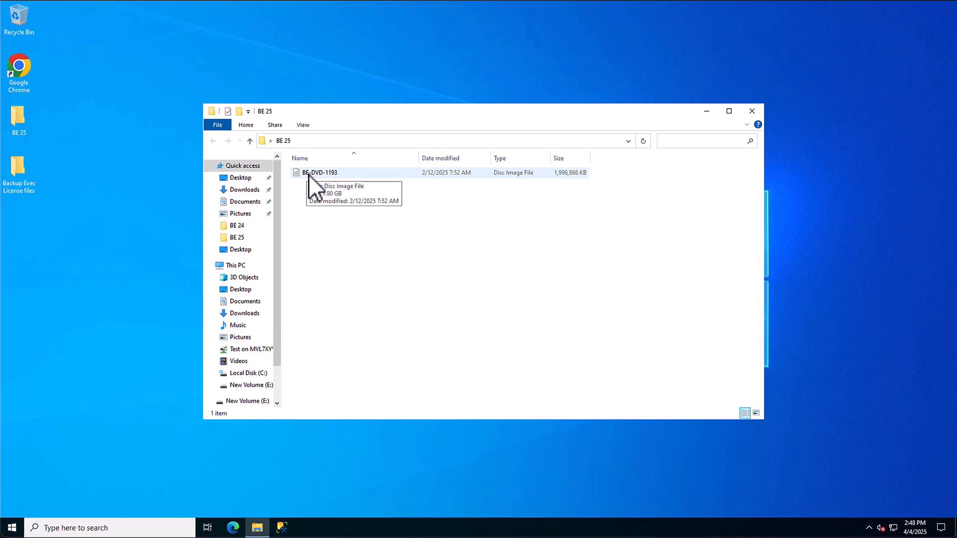
pyautogui.rightClick(319, 173)
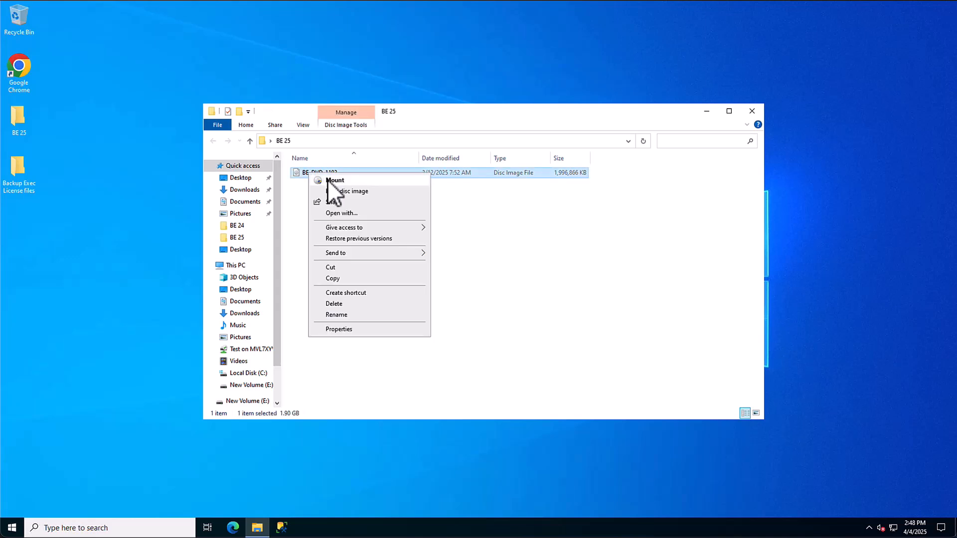
pyautogui.click(335, 180)
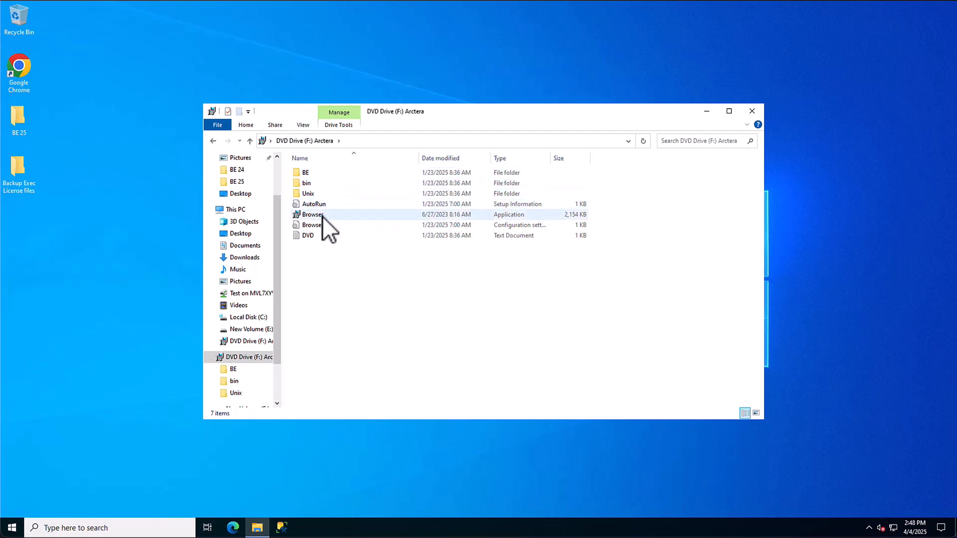
# Step: Launch the DVD Browser in English and choose Backup Exec under Install Products
pyautogui.doubleClick(312, 215)
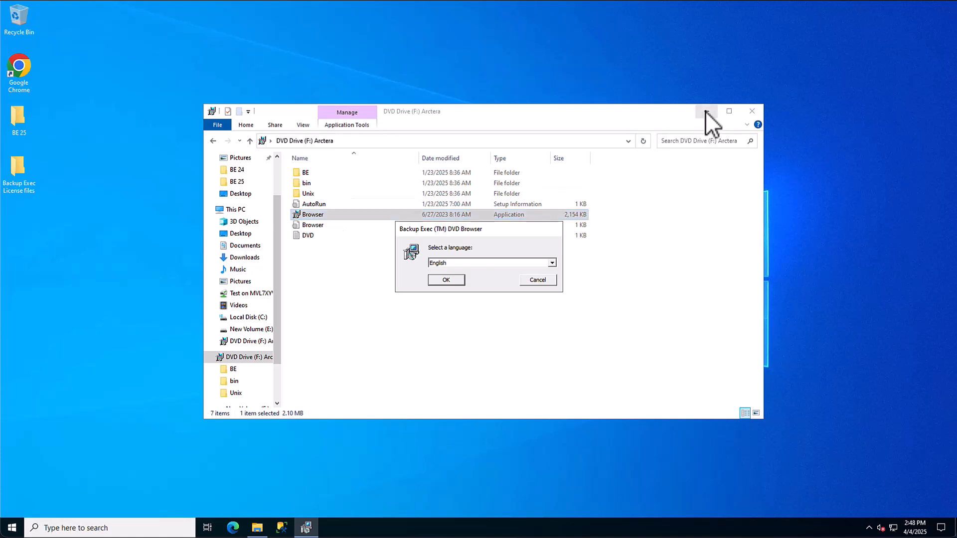
pyautogui.click(705, 111)
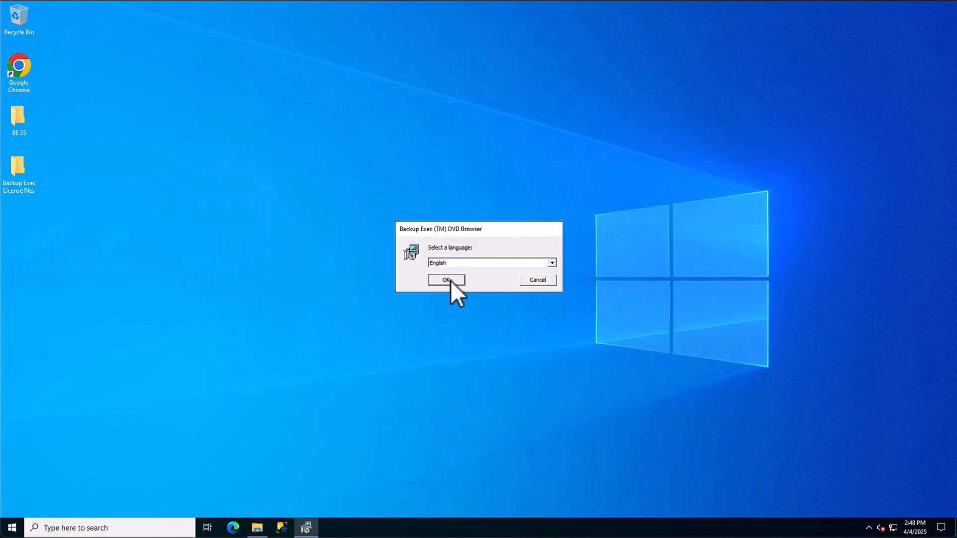
pyautogui.click(445, 279)
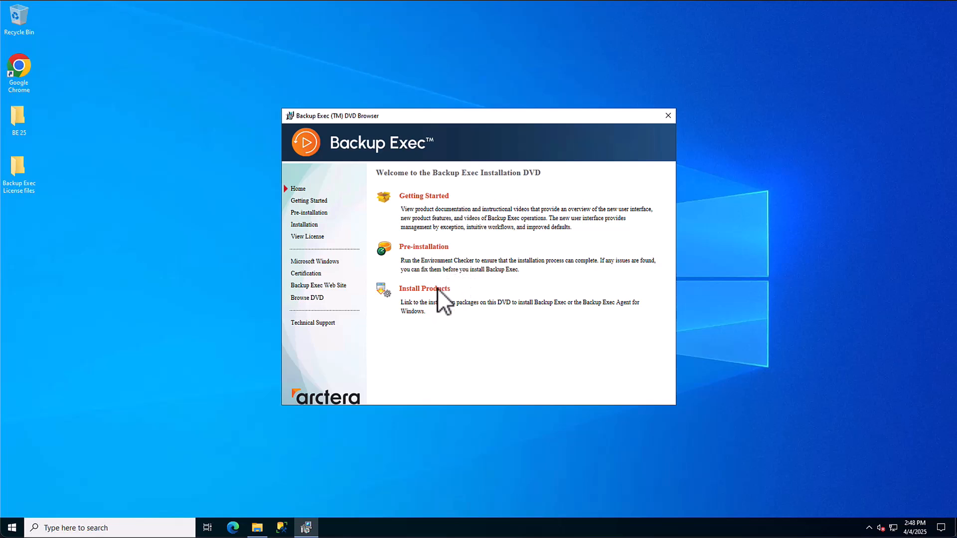
pyautogui.click(424, 288)
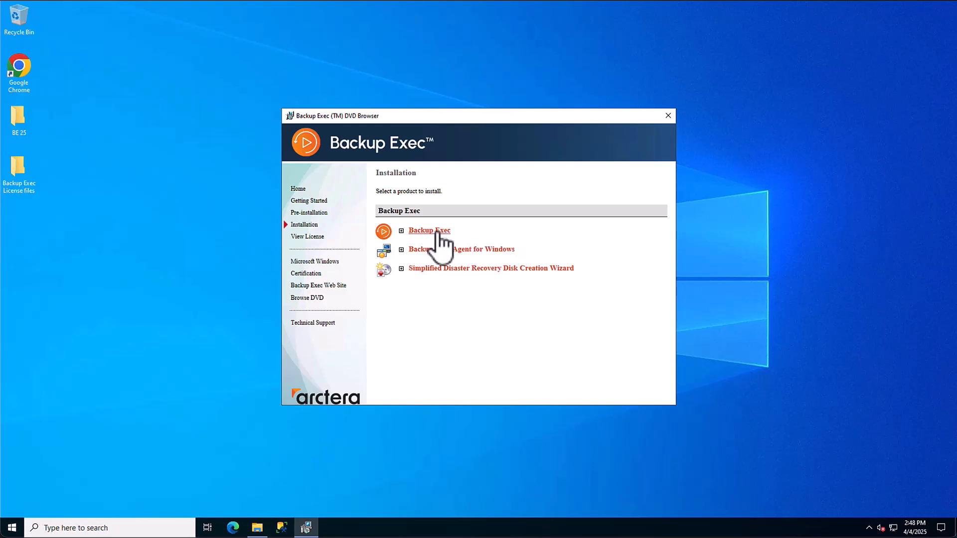
pyautogui.click(429, 231)
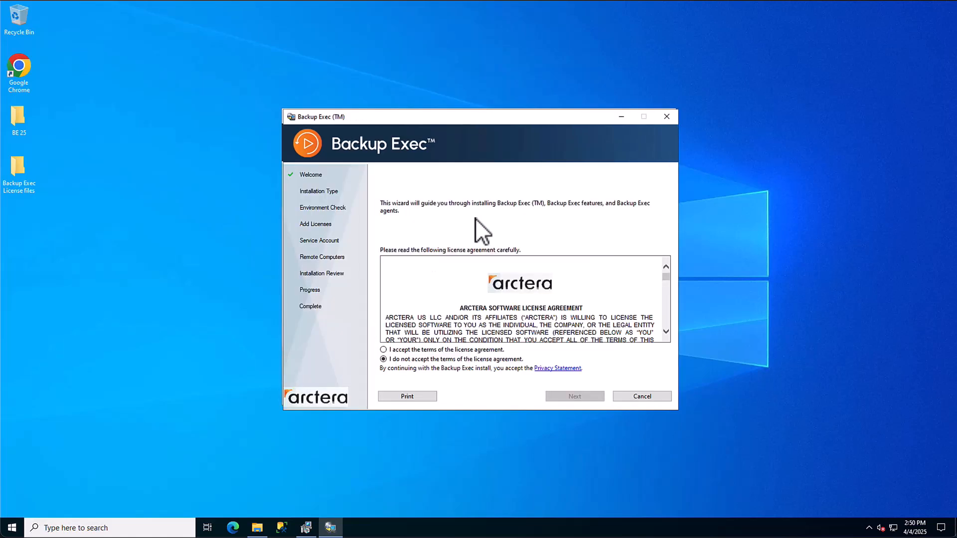
pyautogui.moveTo(521, 284)
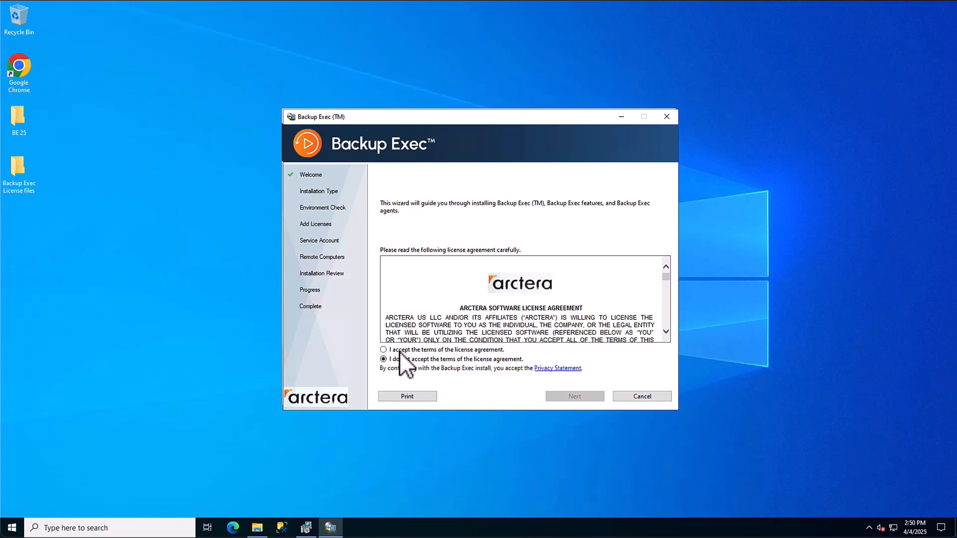
# Step: Accept the Backup Exec license agreement terms and continue to the installation type
pyautogui.click(384, 350)
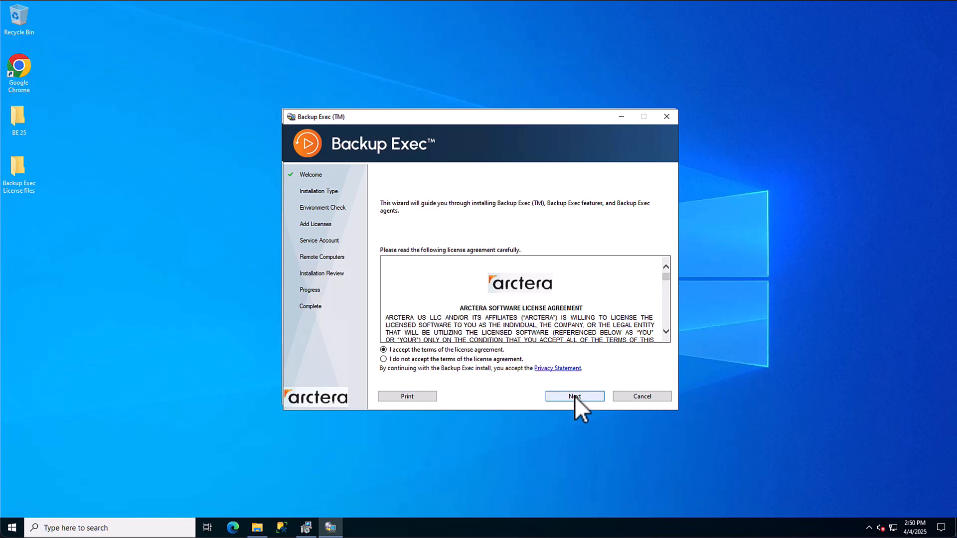
pyautogui.click(573, 396)
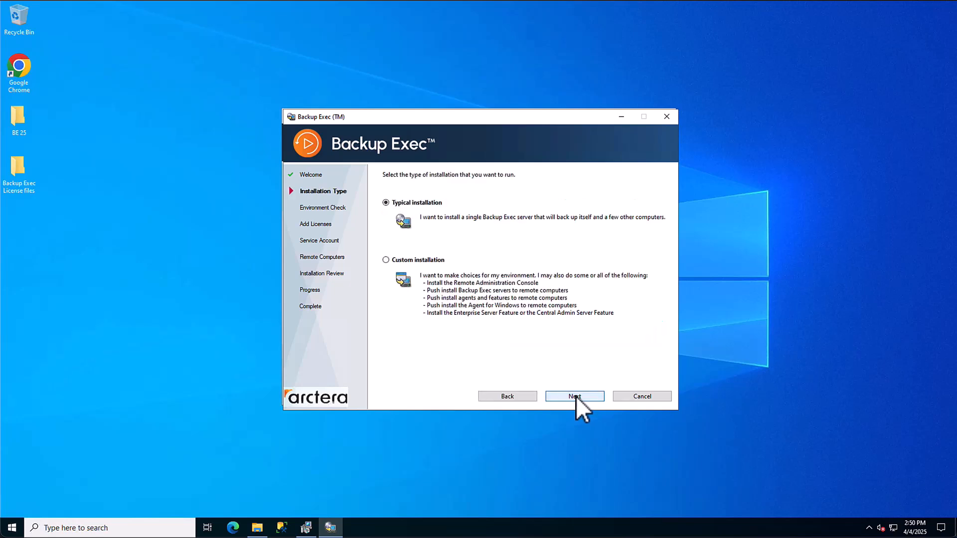
pyautogui.moveTo(581, 362)
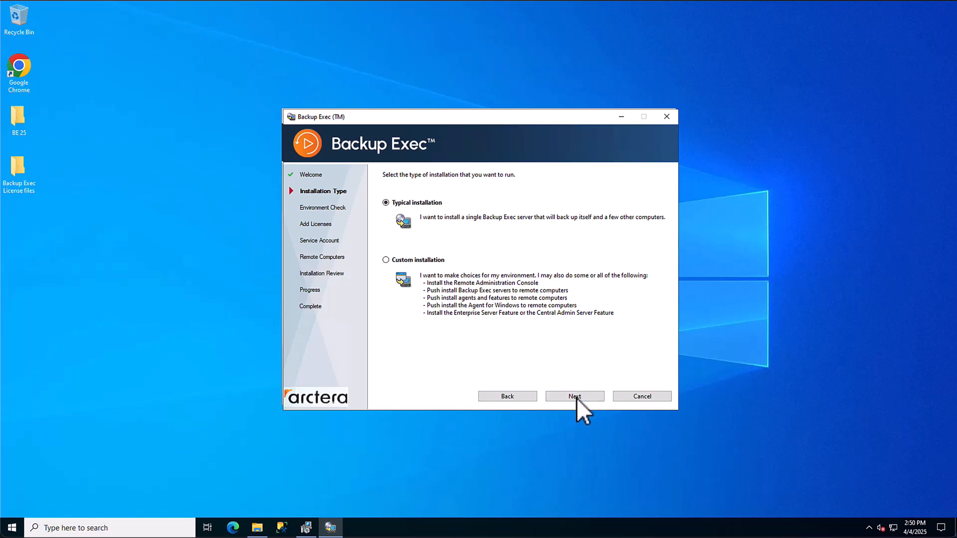
# Step: Keep the typical installation and pass the environment check to reach Add Licenses
pyautogui.click(574, 397)
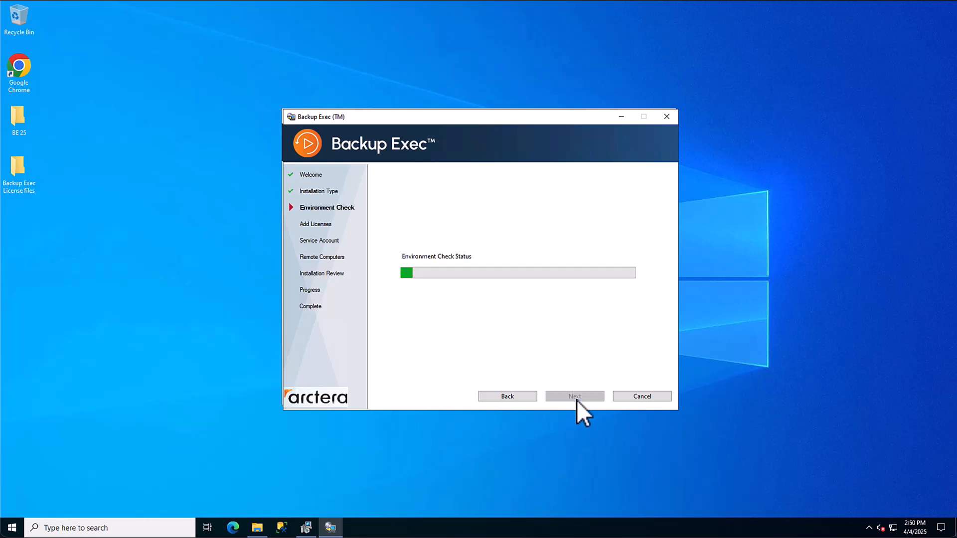
pyautogui.moveTo(573, 356)
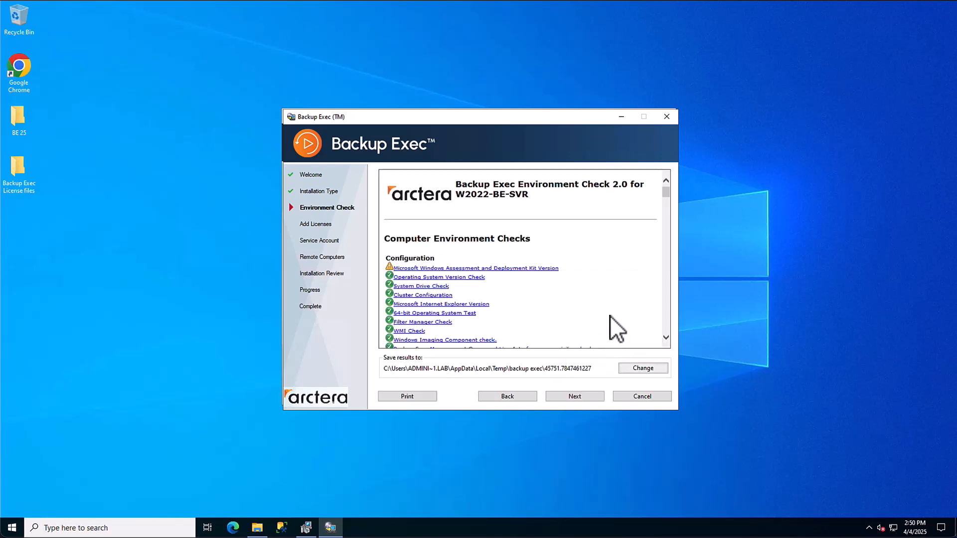
pyautogui.moveTo(580, 336)
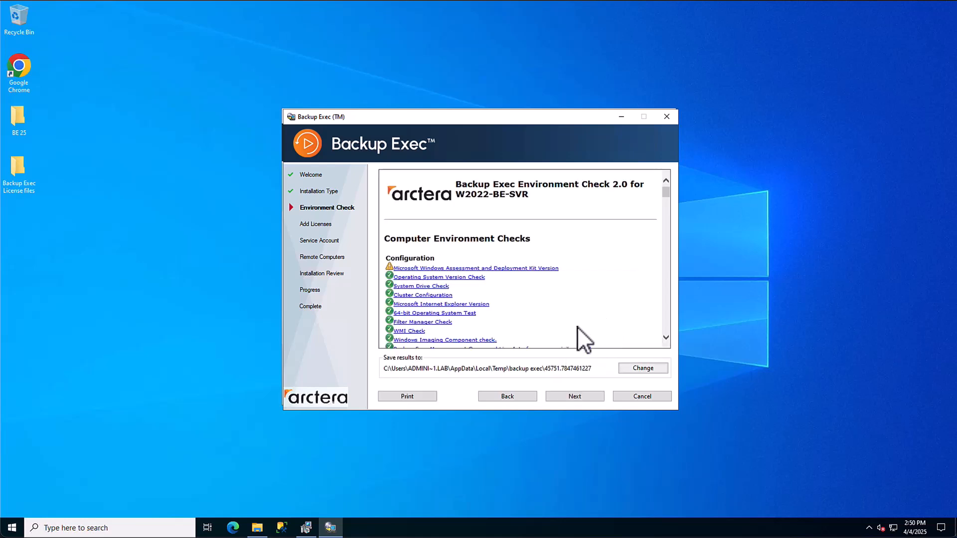
pyautogui.click(574, 397)
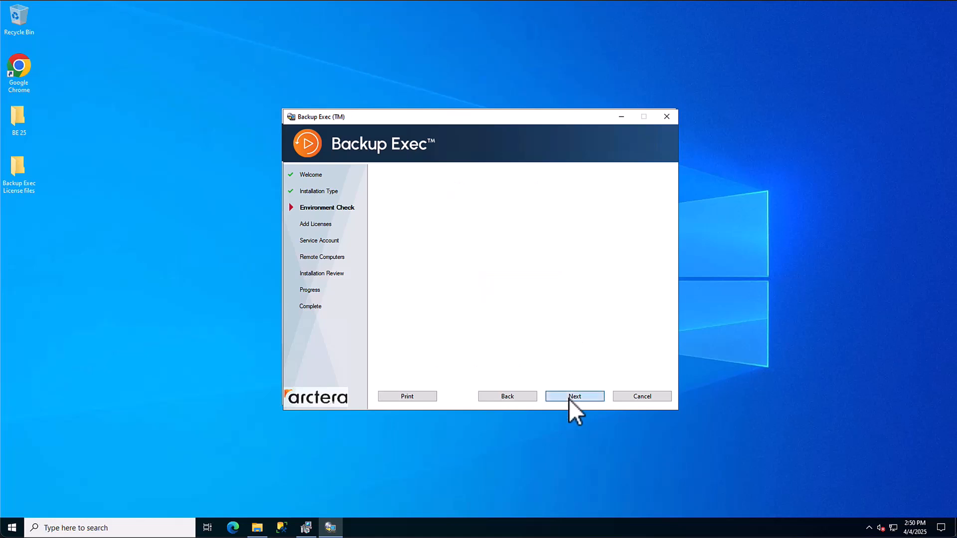
pyautogui.click(574, 396)
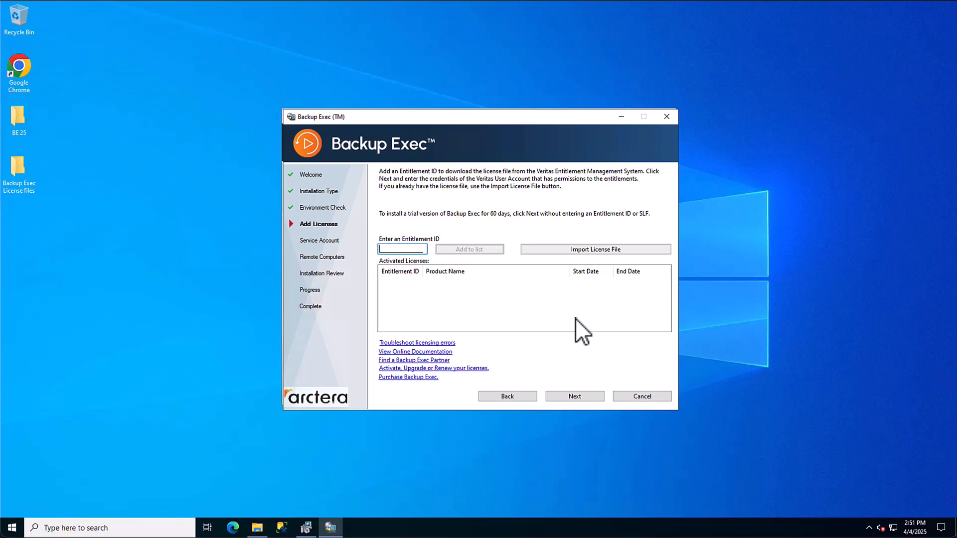
pyautogui.moveTo(596, 264)
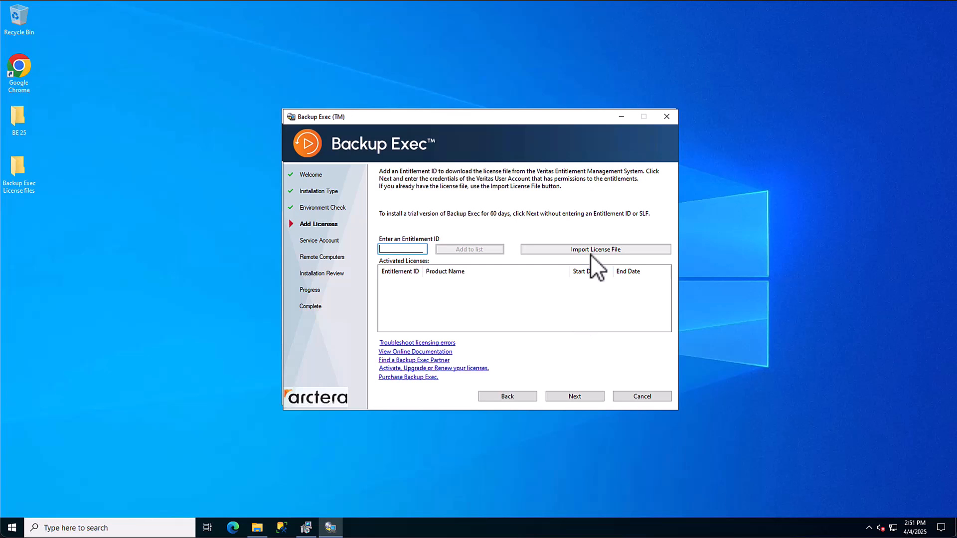
# Step: Import the START subscription license file from the Backup Exec License files folder
pyautogui.click(595, 250)
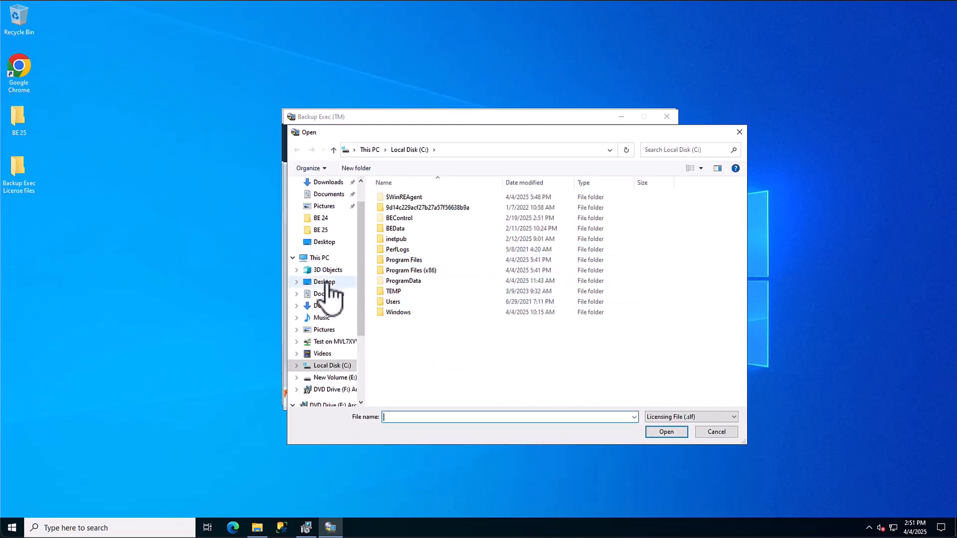
pyautogui.click(324, 282)
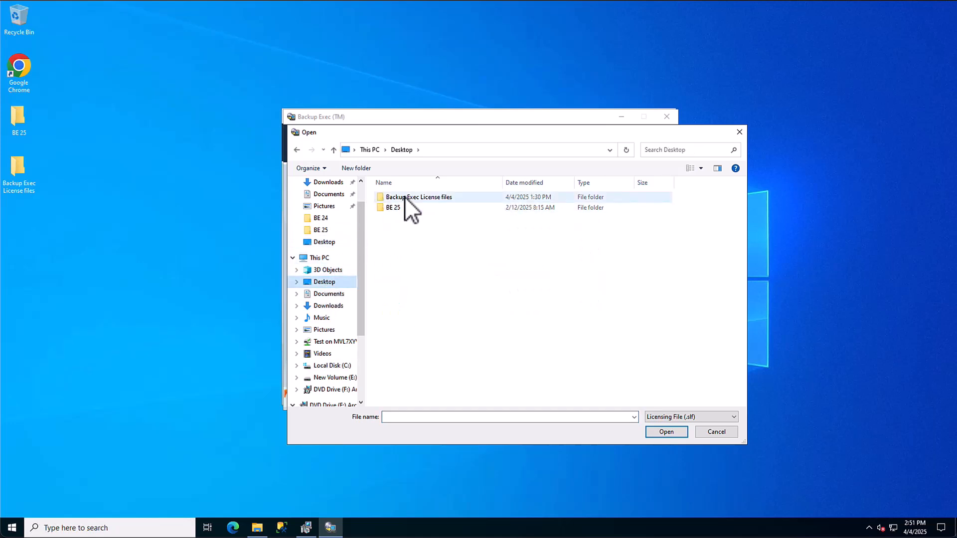
pyautogui.doubleClick(419, 196)
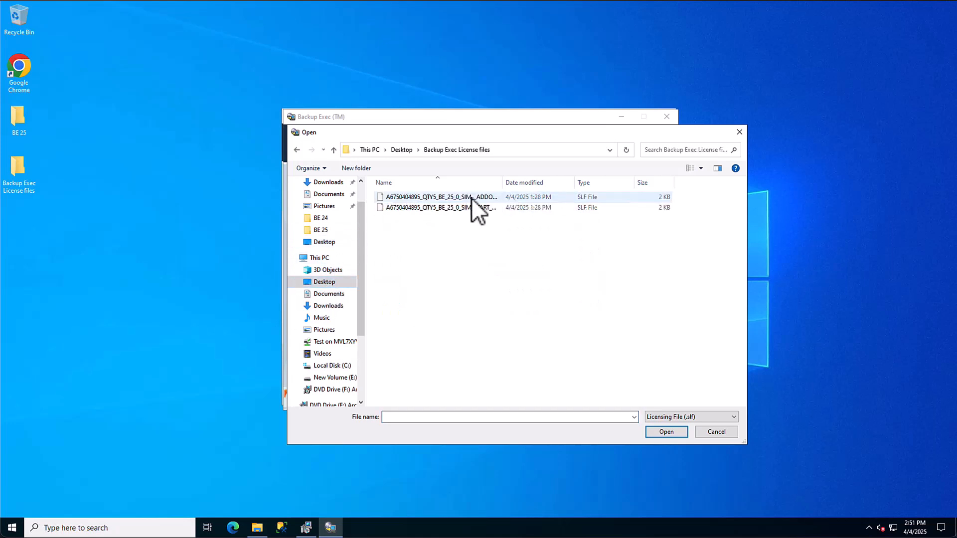
pyautogui.moveTo(446, 210)
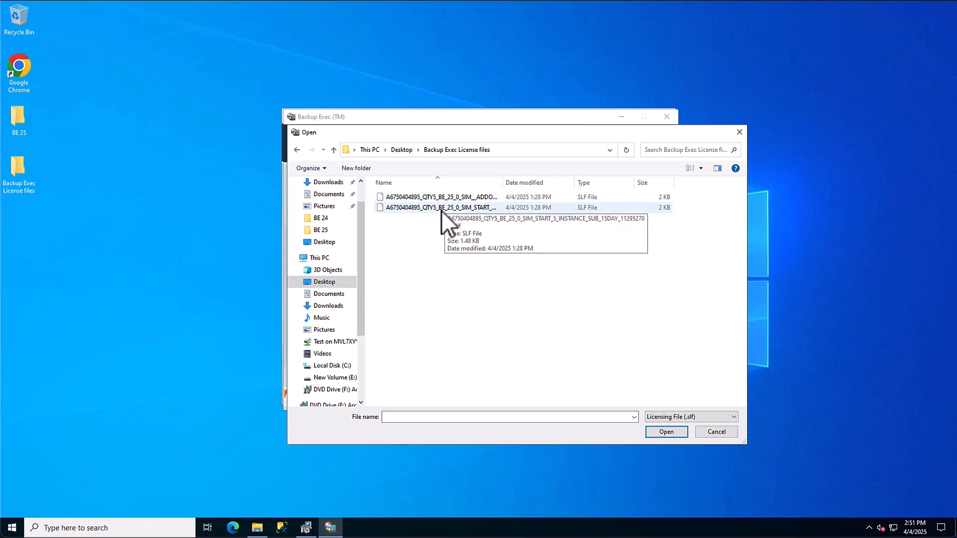
pyautogui.click(440, 208)
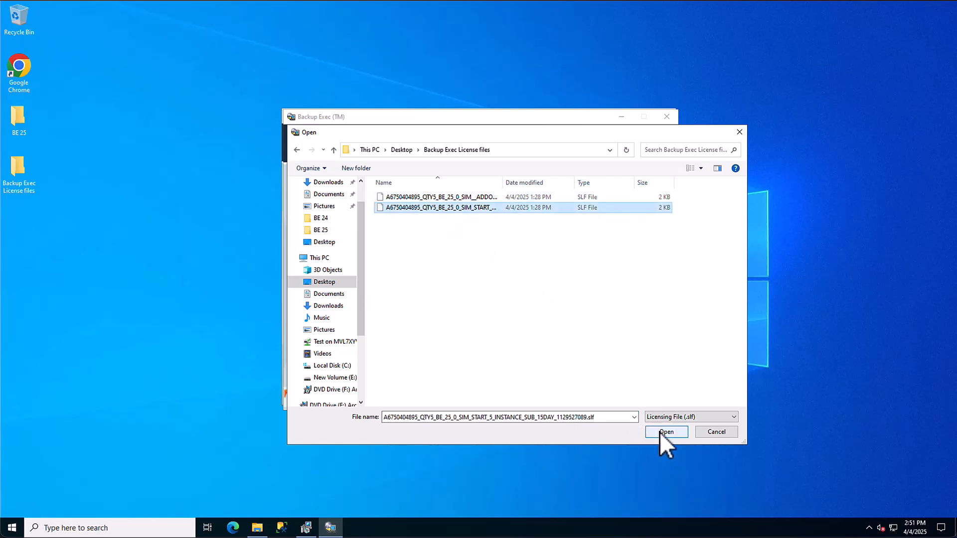
pyautogui.click(666, 432)
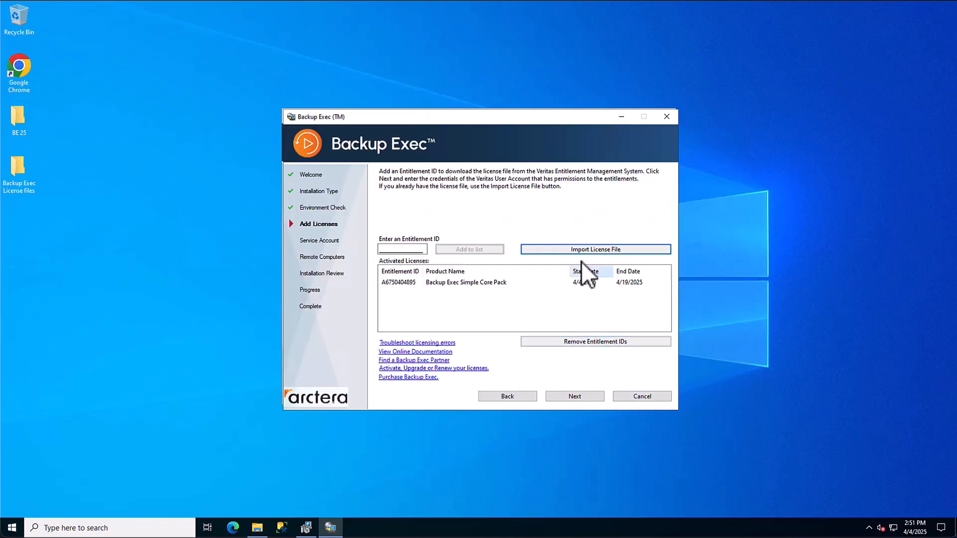
# Step: Import the ADDON license file as the second license
pyautogui.click(594, 249)
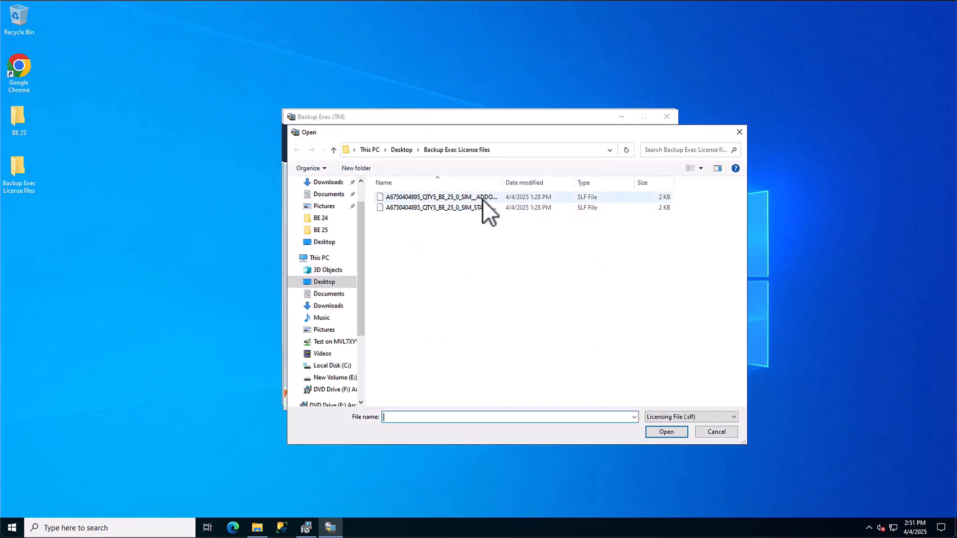
pyautogui.click(440, 196)
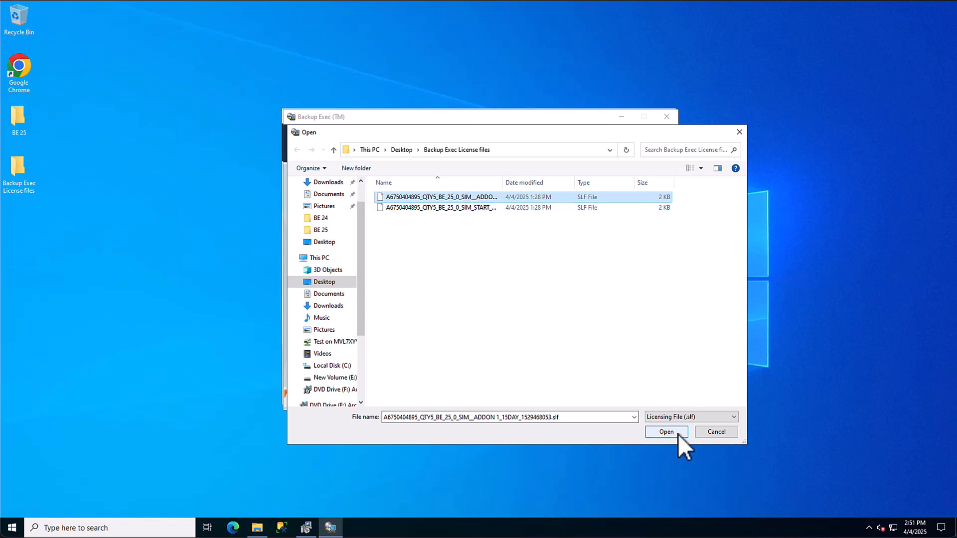
pyautogui.click(666, 432)
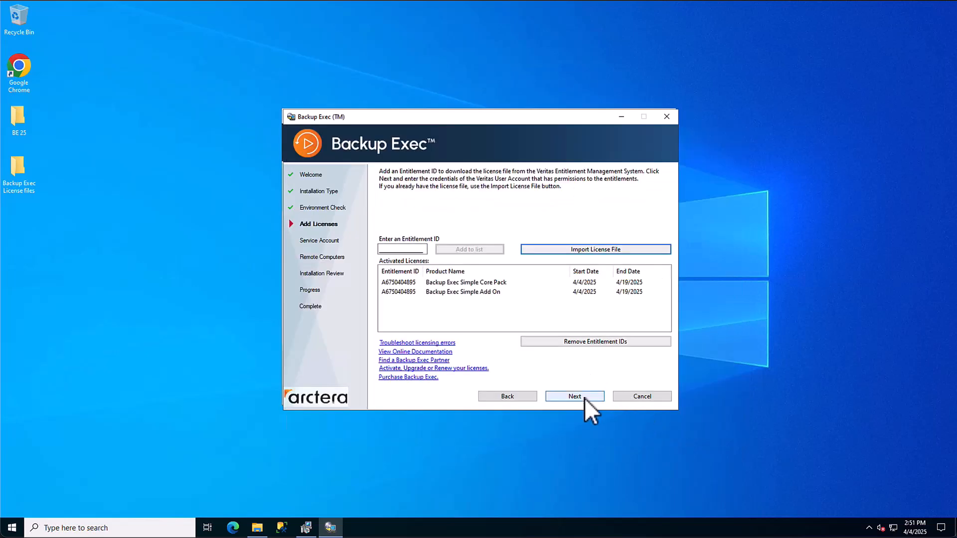
# Step: Review the activated licenses and keep the Simple Core Pack edition
pyautogui.click(573, 396)
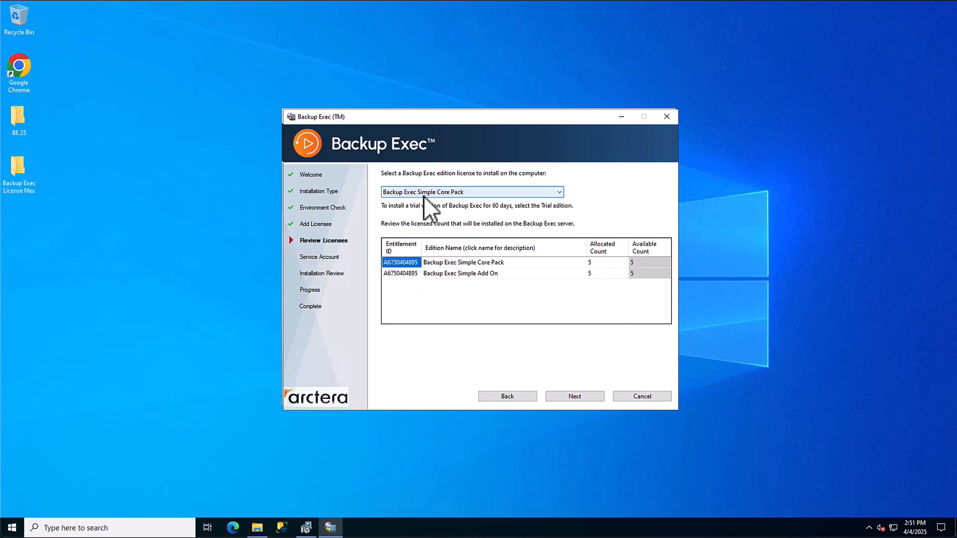
pyautogui.moveTo(400, 214)
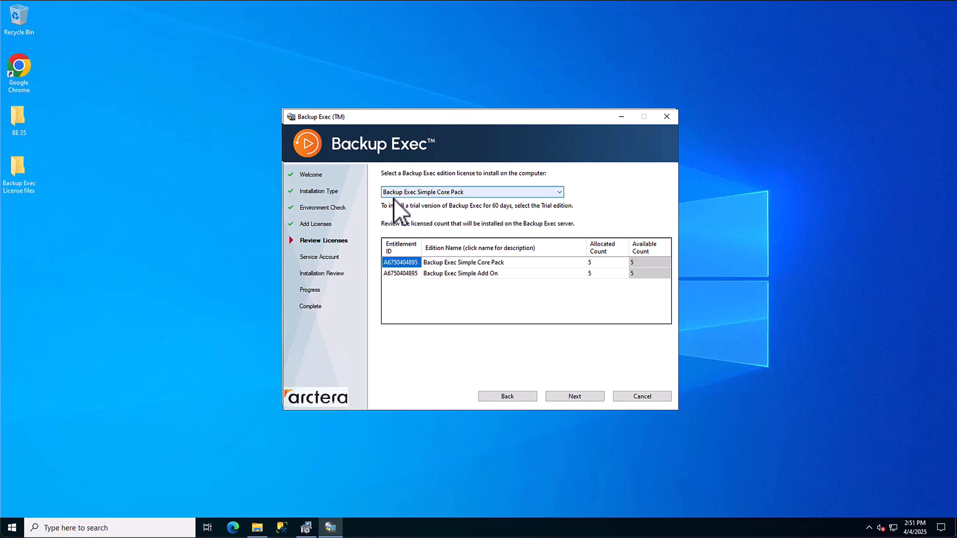
pyautogui.moveTo(507, 210)
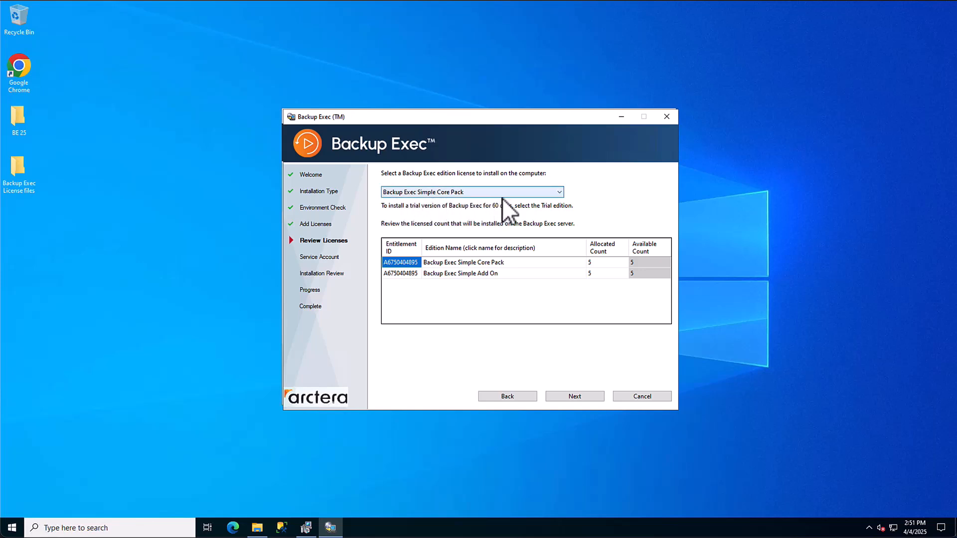
pyautogui.moveTo(568, 211)
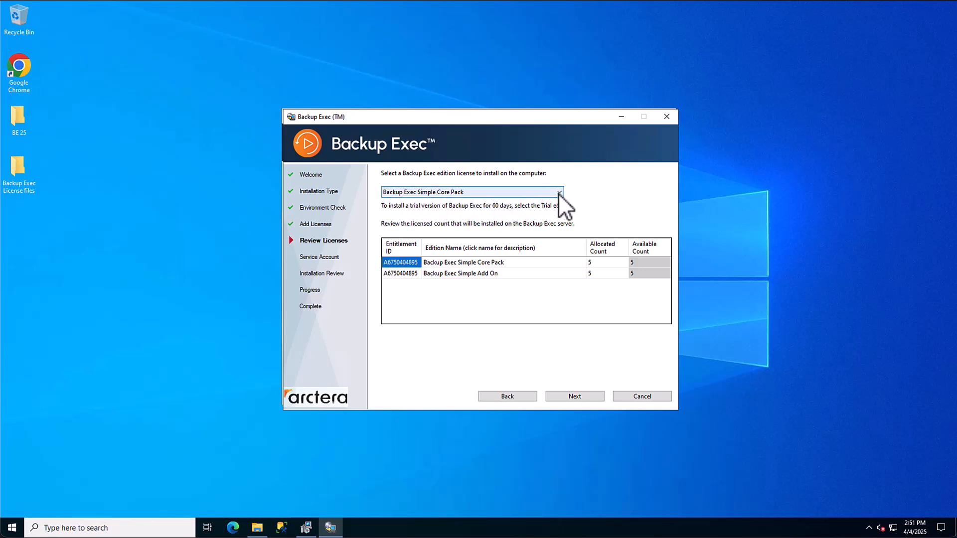
pyautogui.click(556, 191)
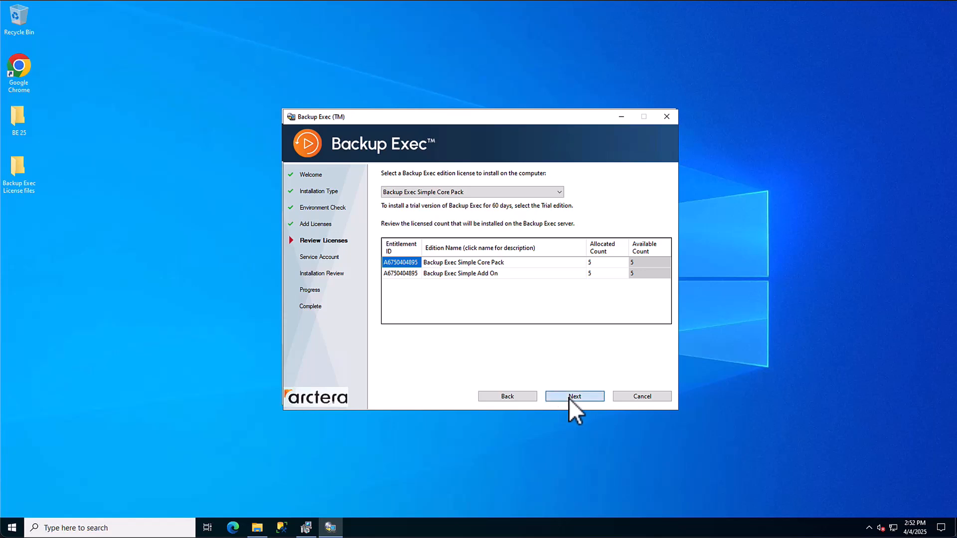
pyautogui.click(574, 396)
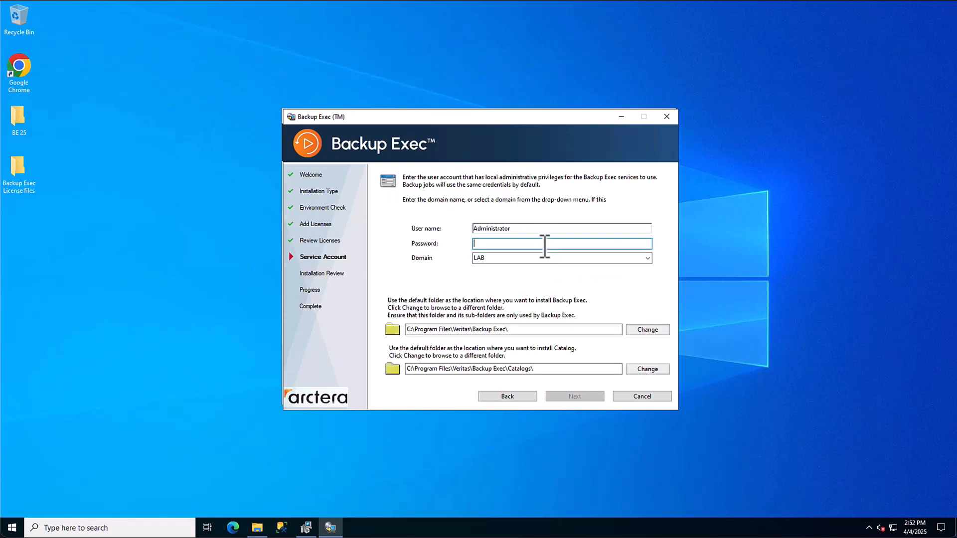
# Step: Enter the Administrator service account password for the LAB domain and continue
pyautogui.write('••••')
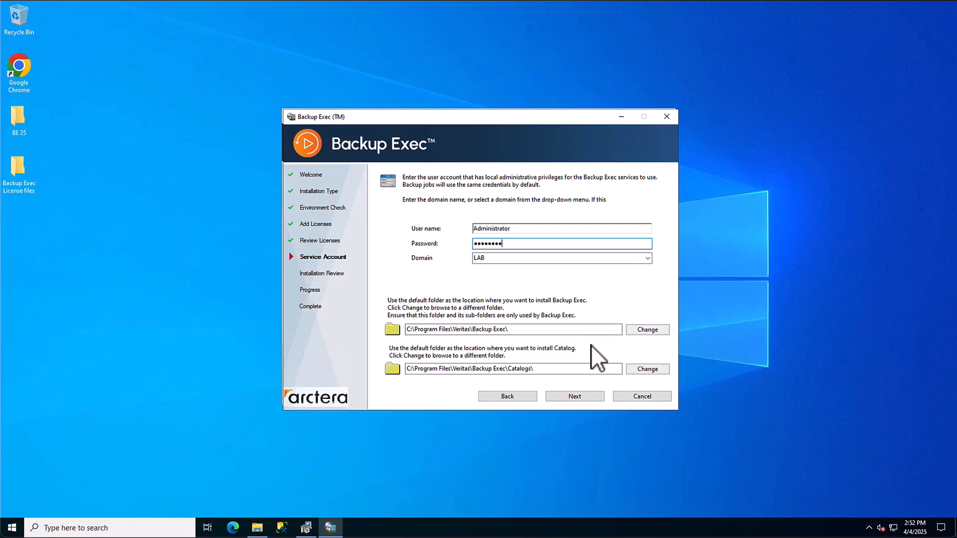
pyautogui.click(573, 396)
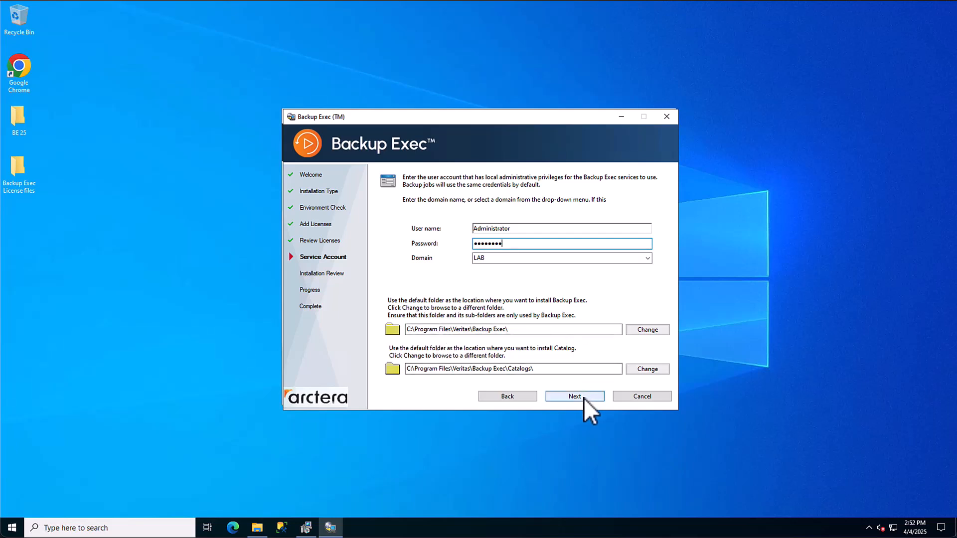
pyautogui.click(574, 396)
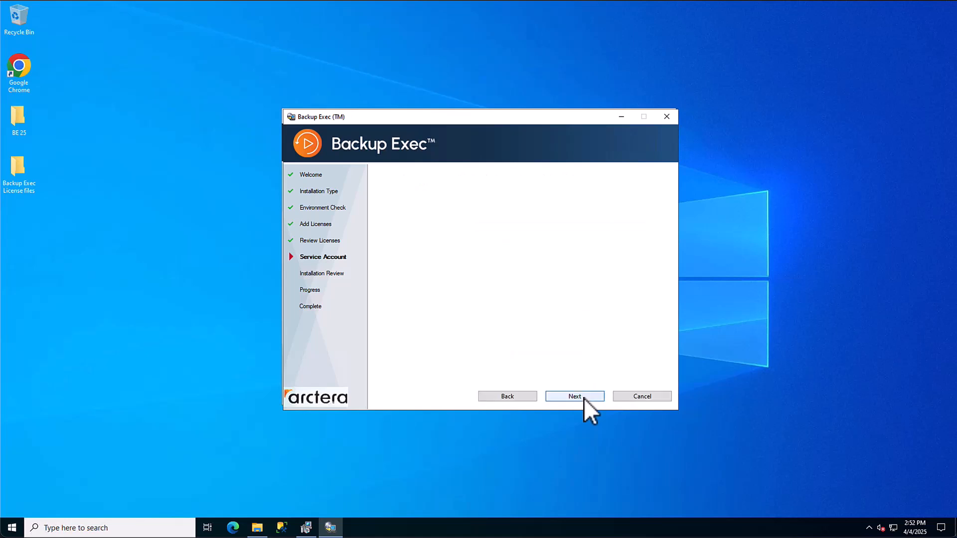
# Step: Scroll through the installation review summary of features and licenses, then begin installing
pyautogui.click(573, 397)
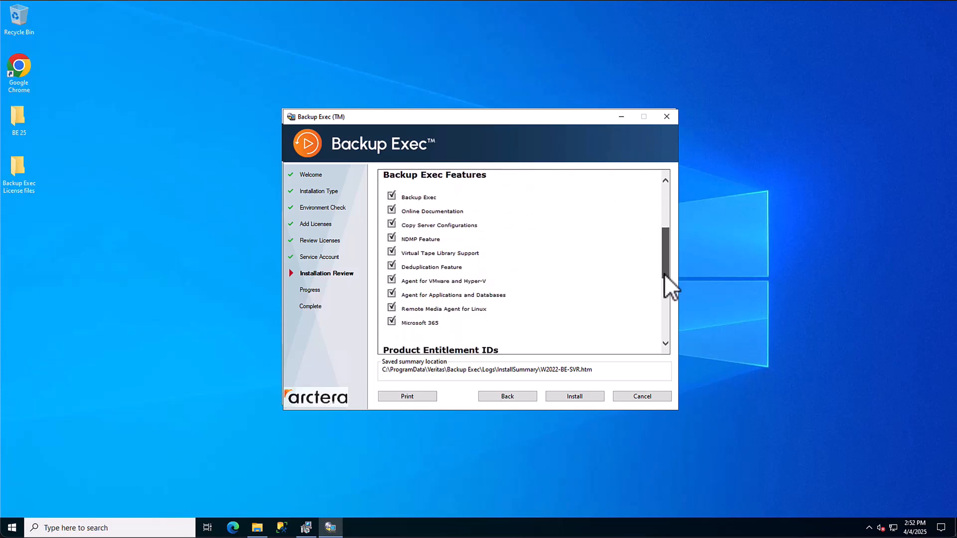
pyautogui.scroll(-3)
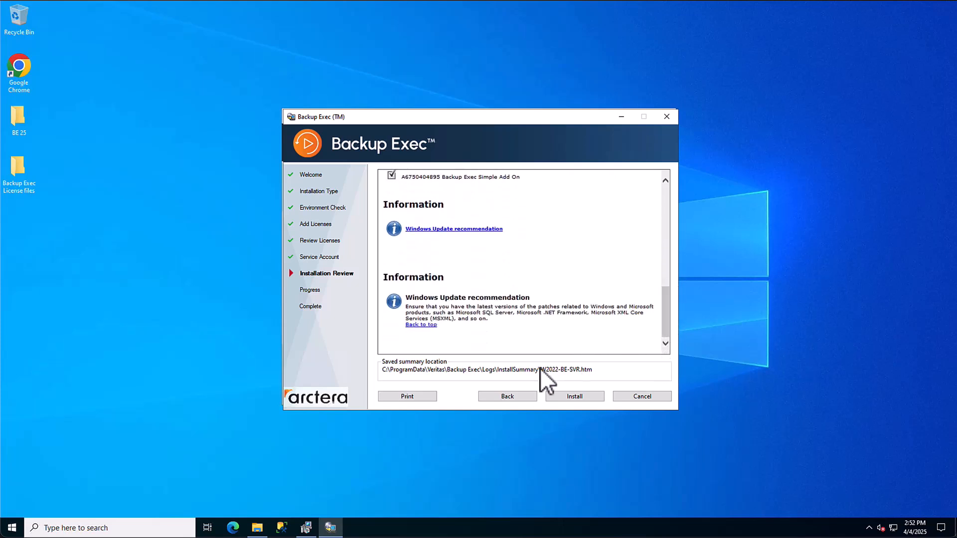
pyautogui.click(573, 396)
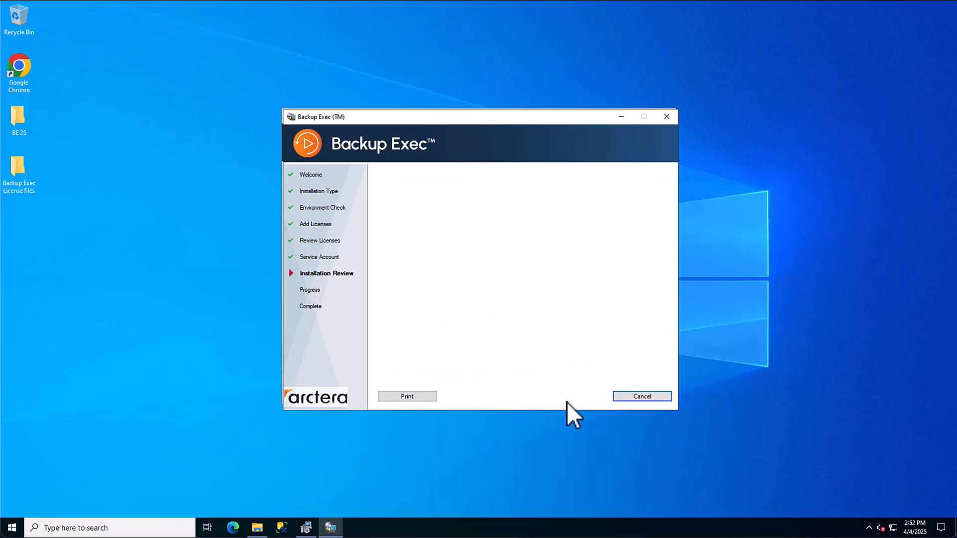